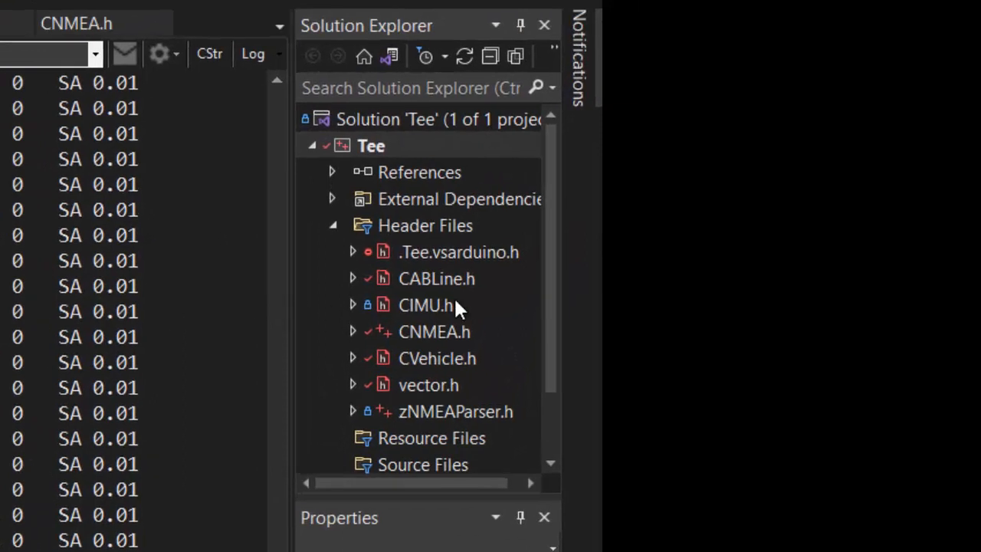
mouse_move(459, 337)
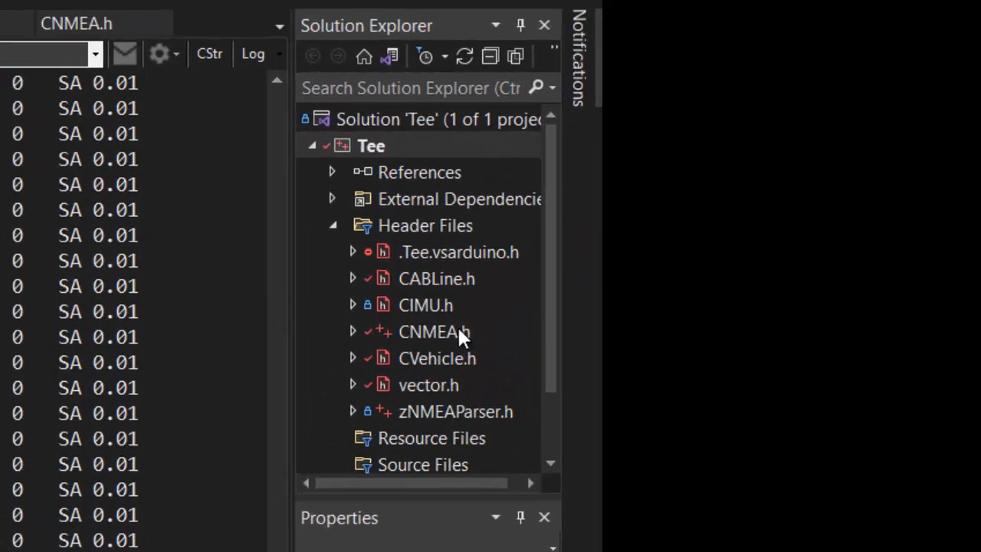
mouse_move(414, 247)
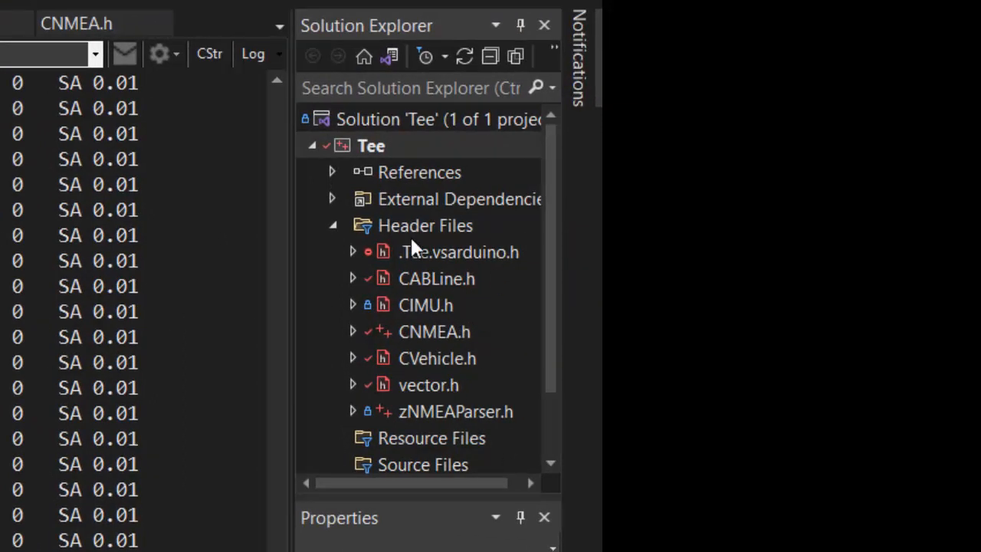
mouse_move(425, 349)
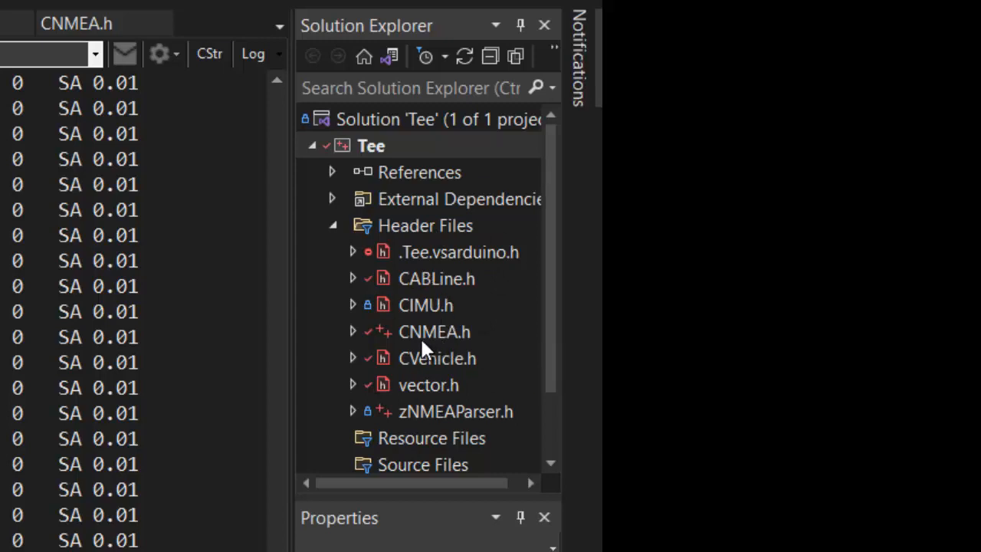
mouse_move(432, 353)
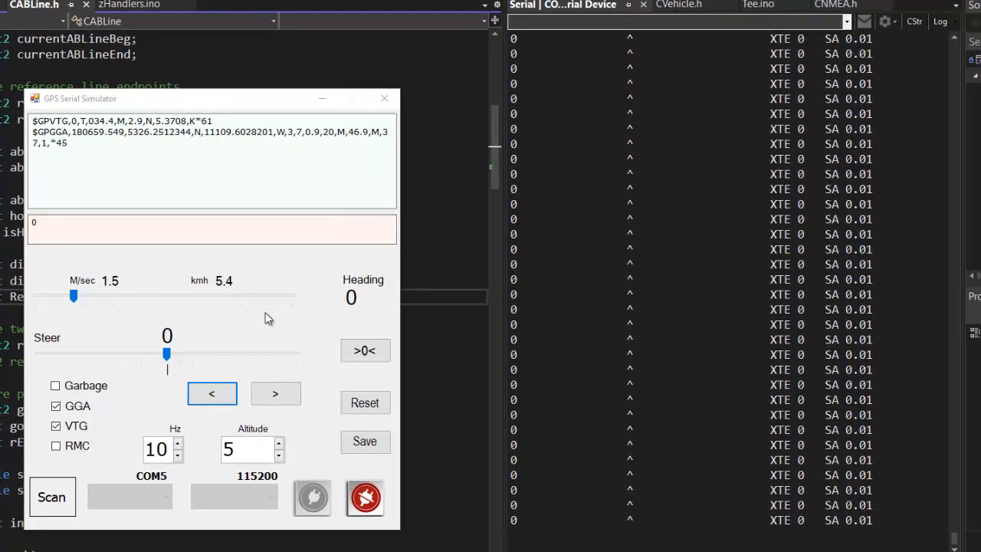
- Nudge the vehicle repeatedly off the AB line with the < steer button and let autosteer recover at 10 Hz
left_click(212, 392)
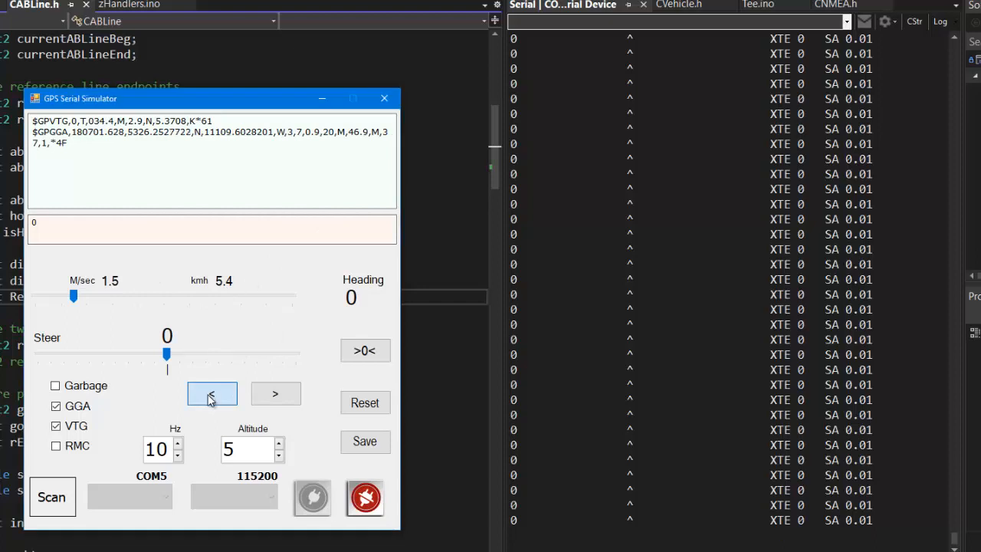
left_click(211, 393)
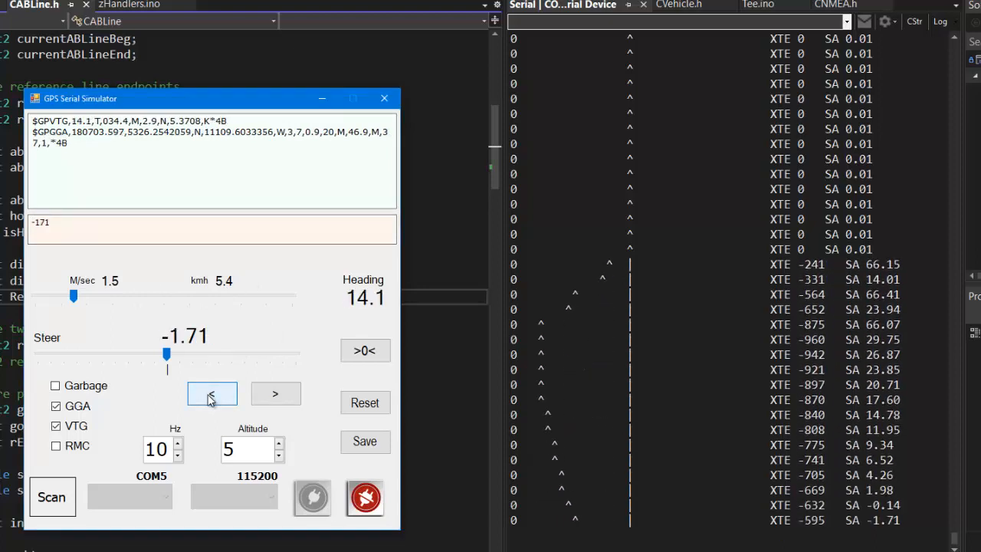
left_click(212, 392)
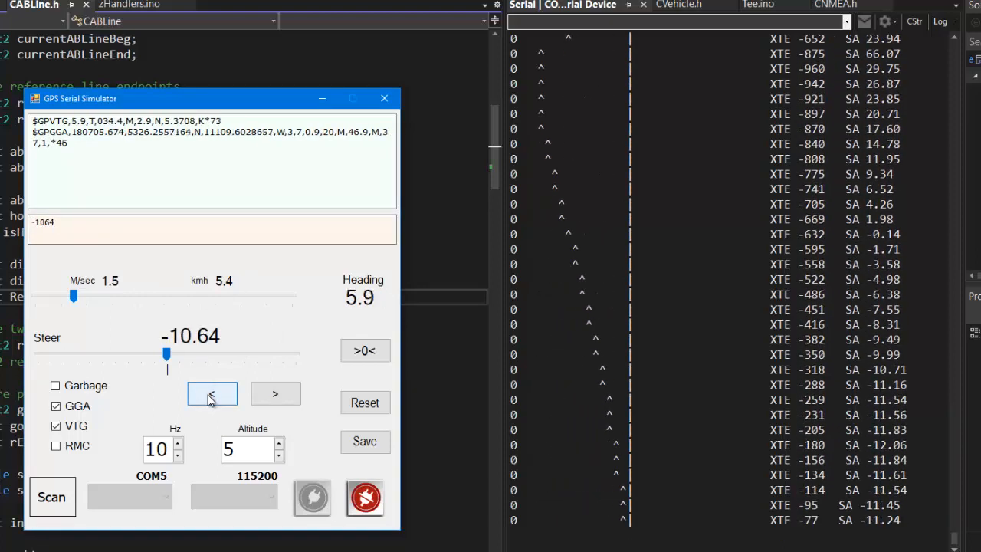
left_click(212, 392)
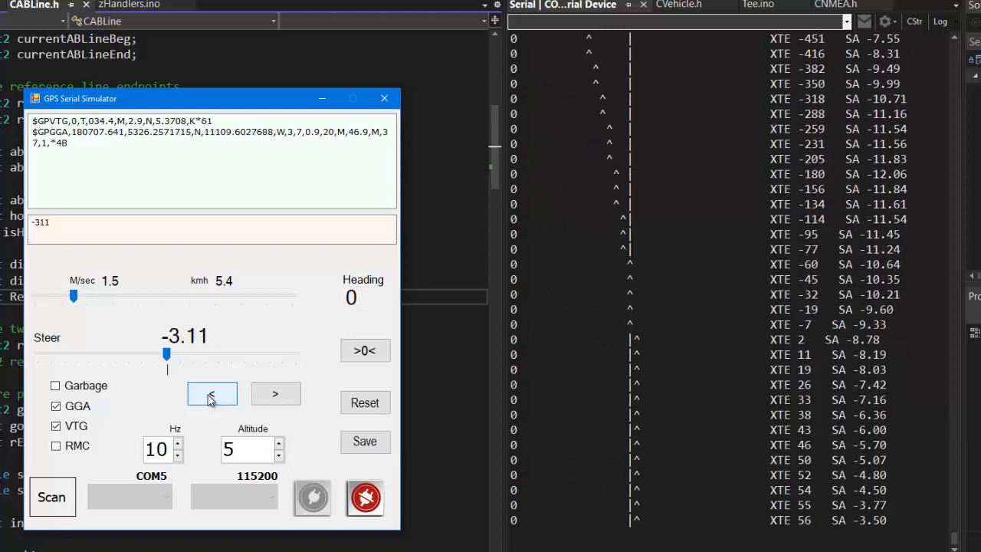
left_click(211, 393)
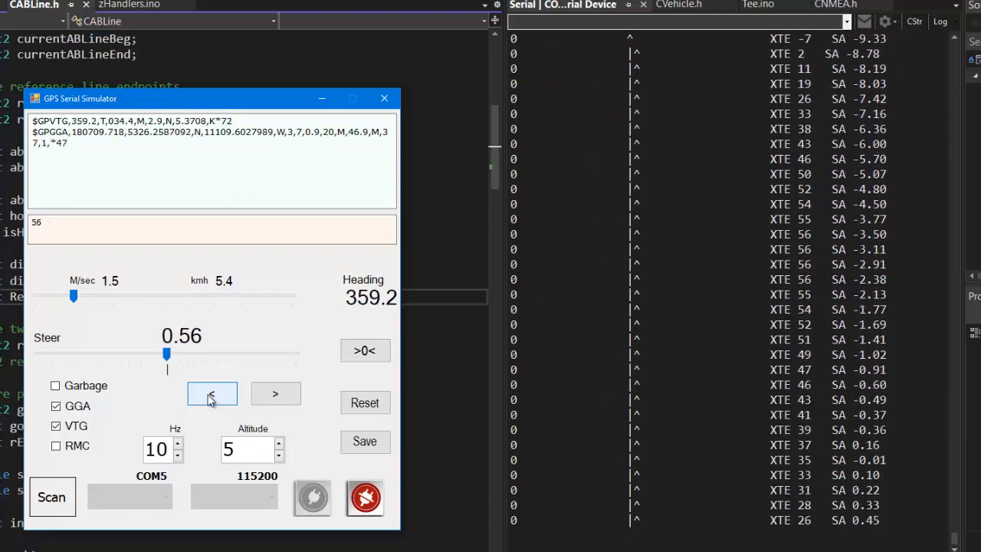
left_click(211, 392)
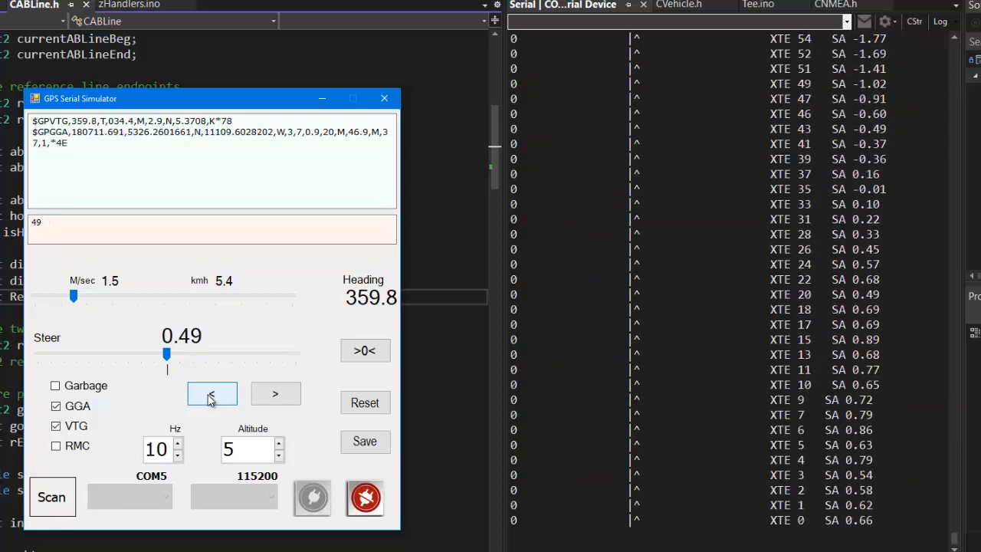
left_click(211, 392)
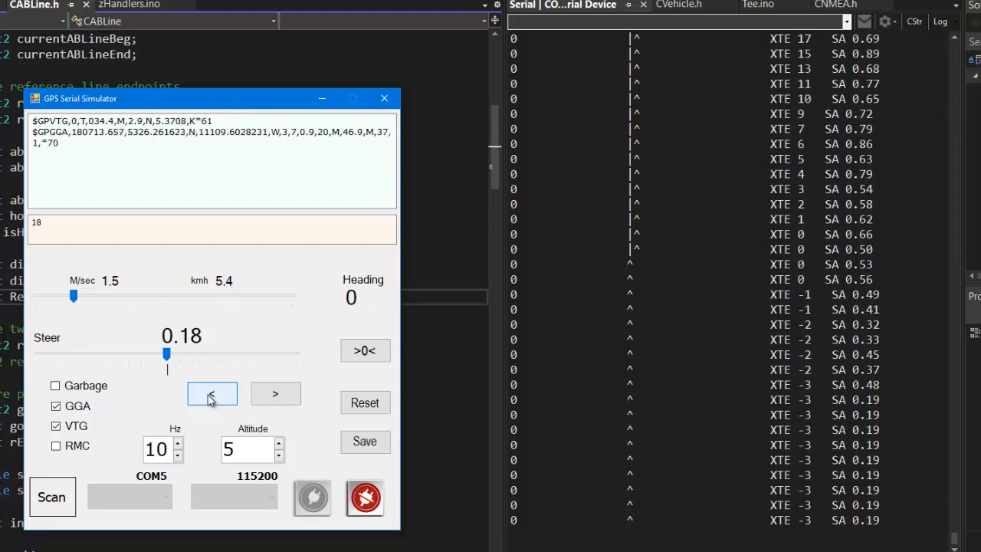
left_click(212, 392)
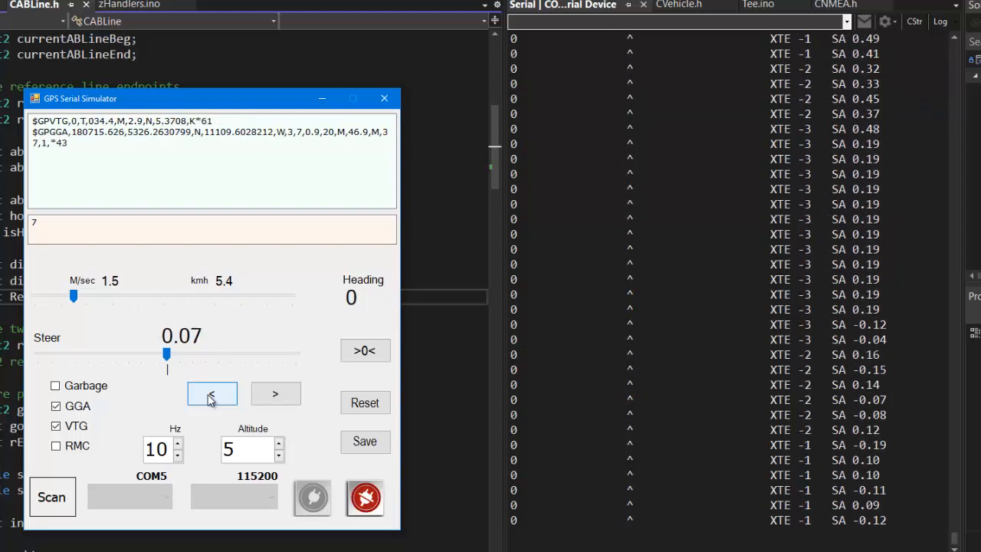
left_click(212, 392)
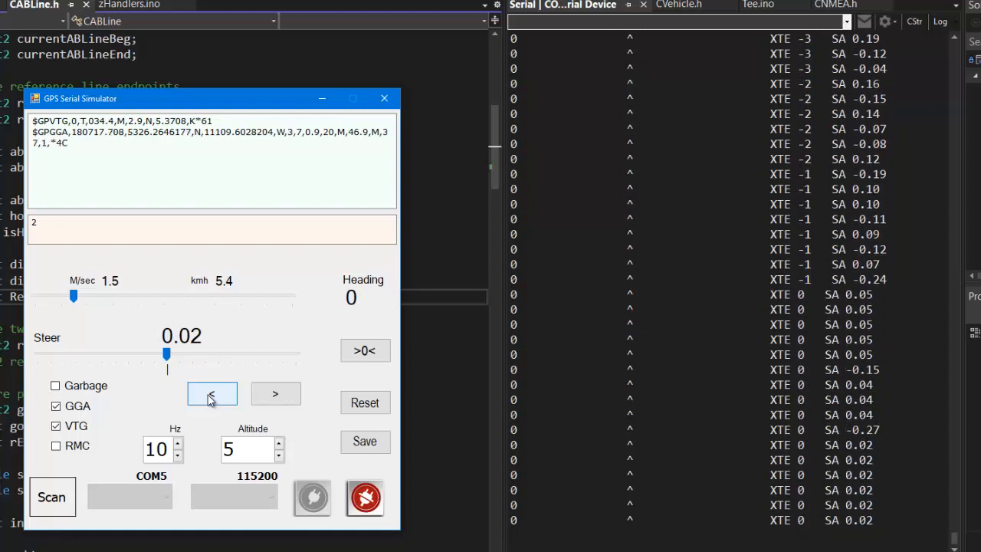
left_click(211, 392)
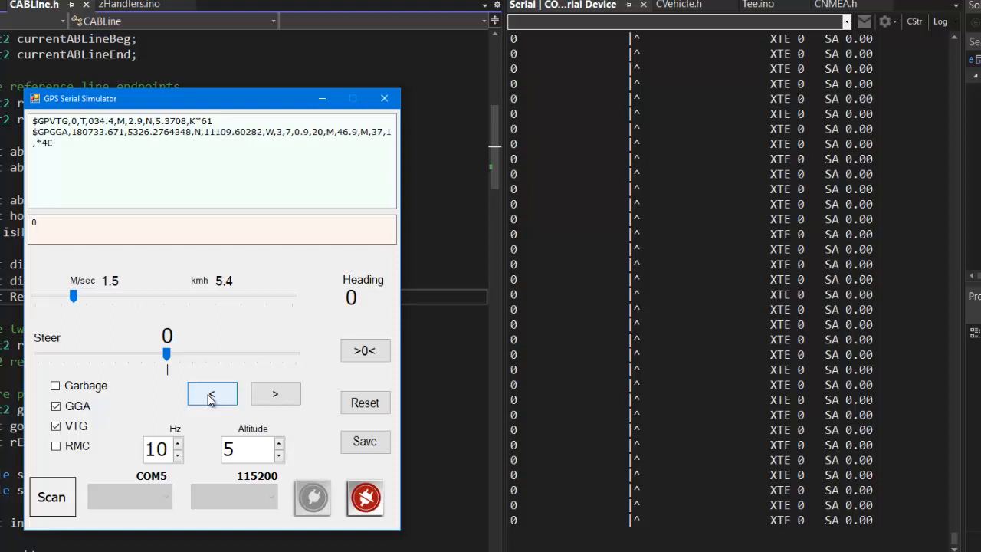
- Knock the vehicle off the line again and start raising the GPS update rate
left_click(212, 392)
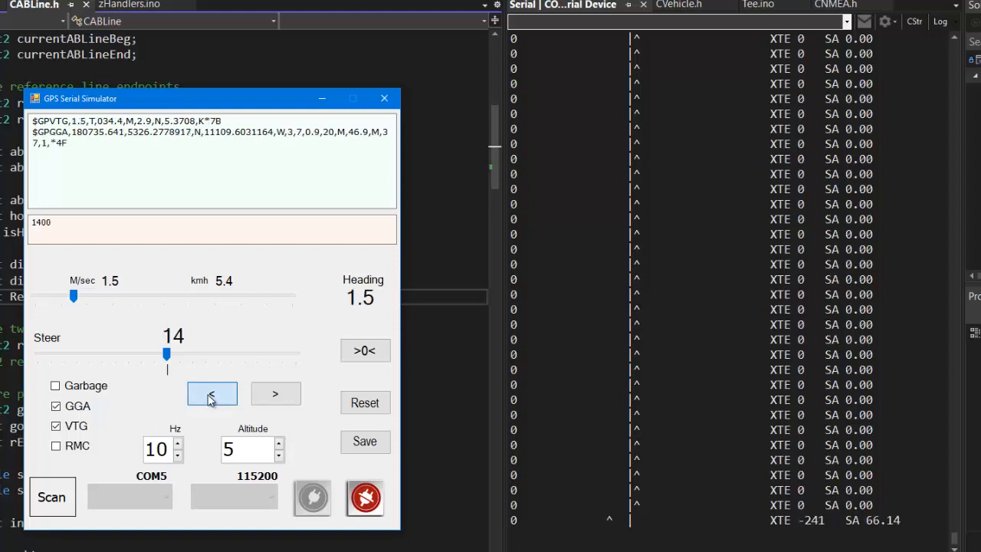
left_click(176, 444)
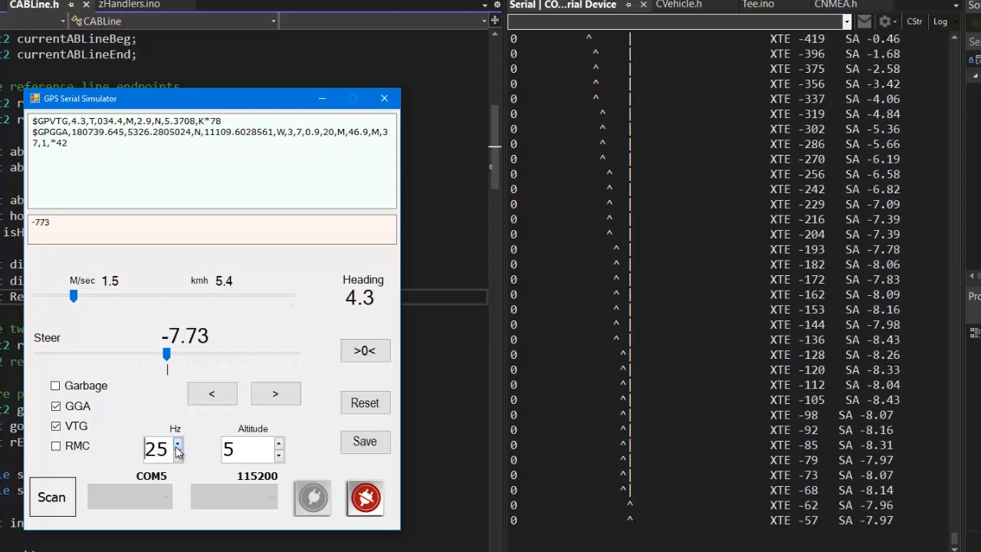
left_click(178, 443)
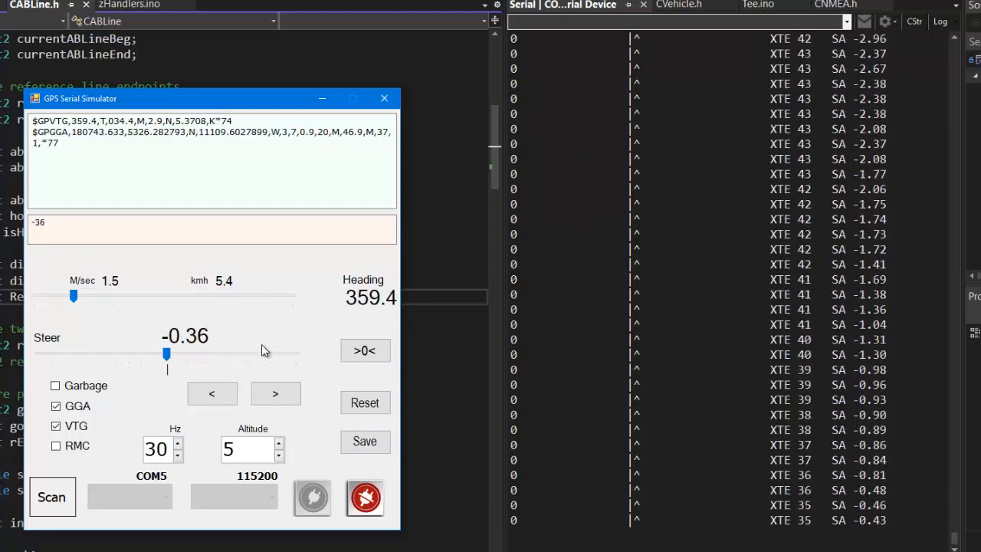
- Offset the vehicle once more and bring the update rate to 50 Hz while it steers back
left_click(212, 392)
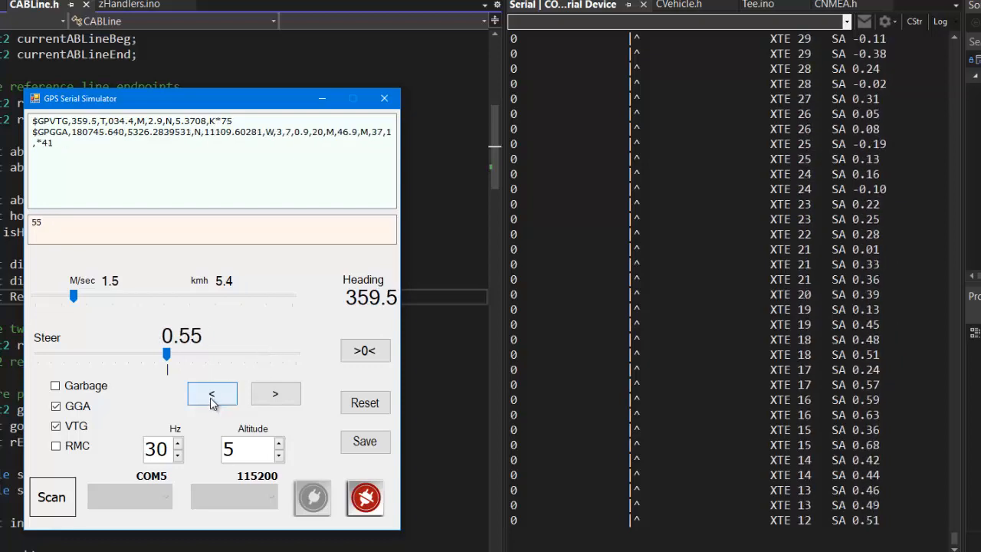
left_click(212, 393)
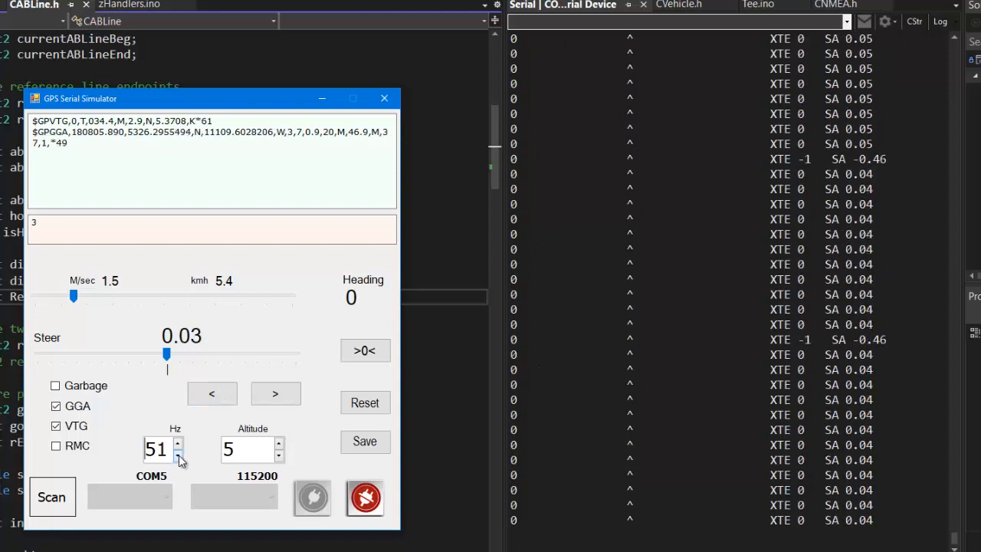
left_click(177, 457)
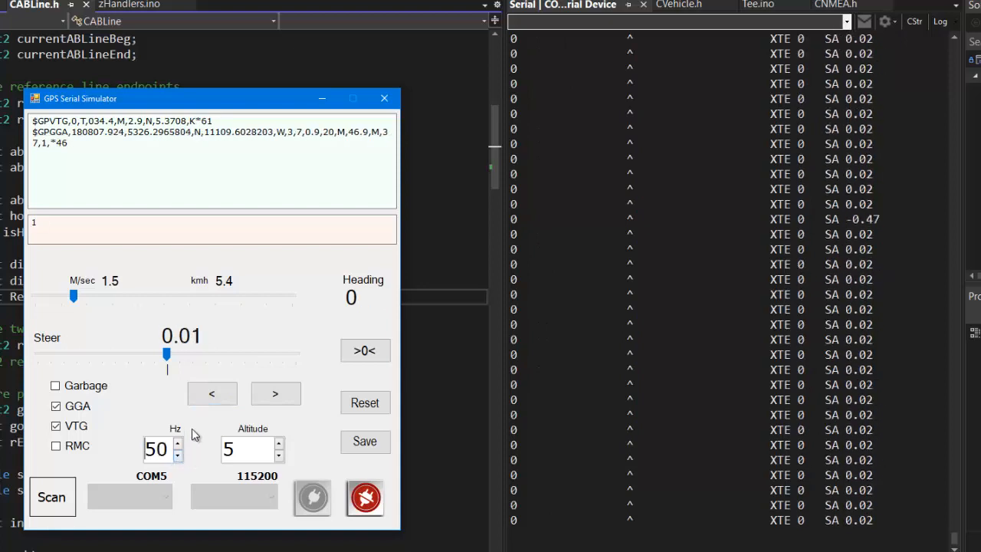
- Push the vehicle off the line several times at 50 Hz and watch it steer back
left_click(211, 392)
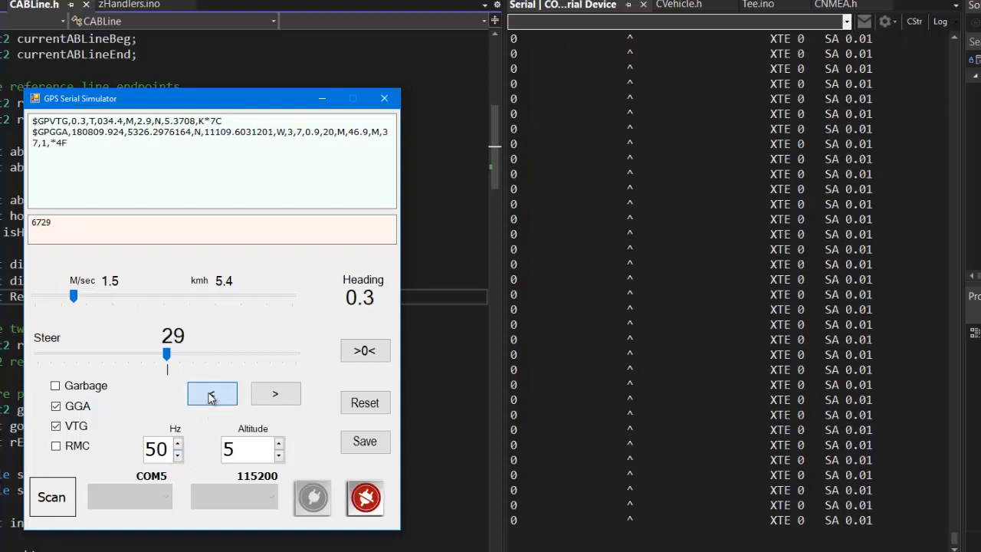
left_click(212, 392)
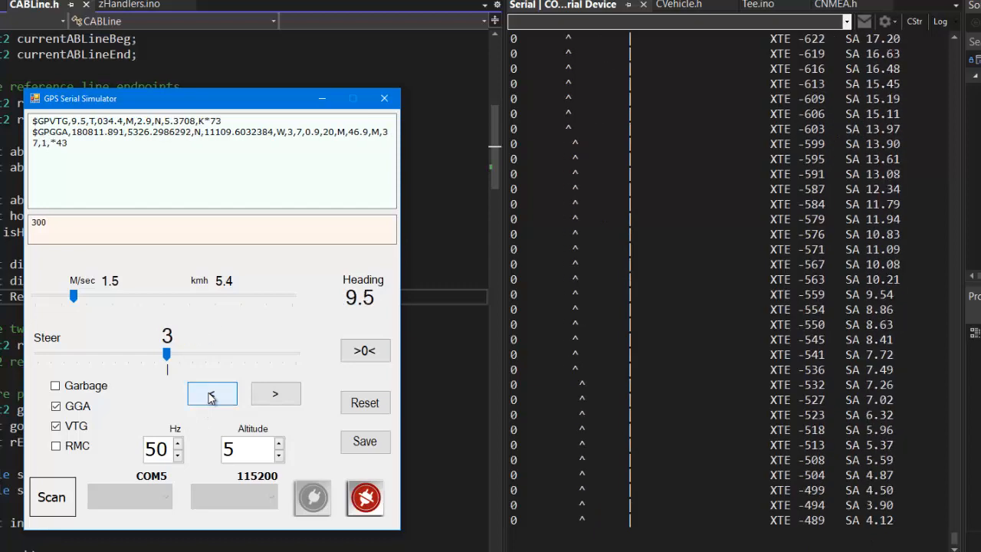
left_click(212, 392)
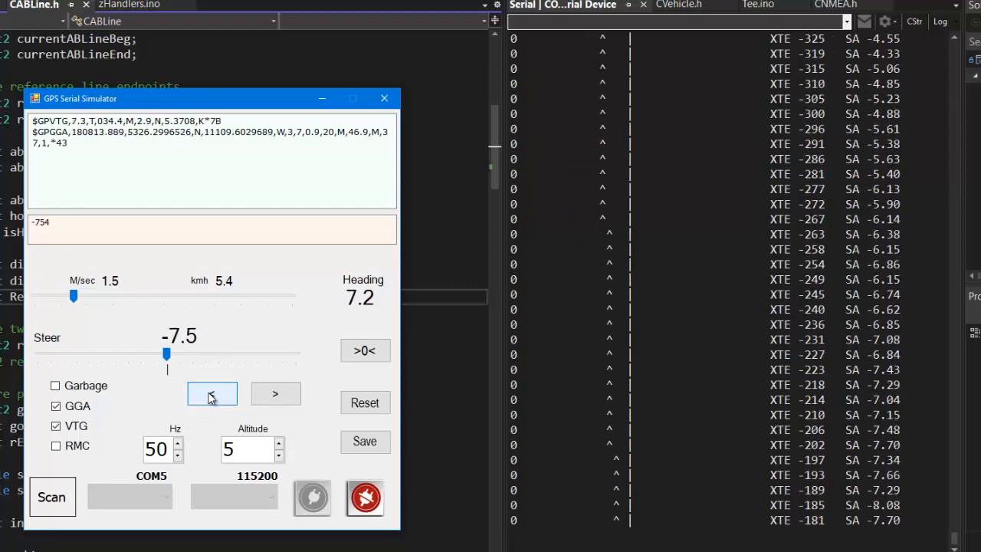
left_click(212, 392)
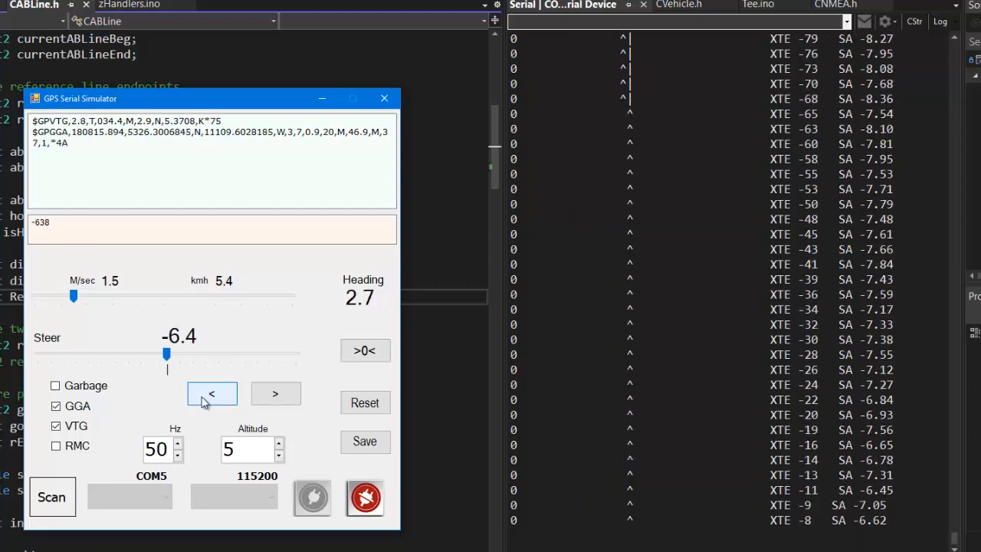
left_click(212, 393)
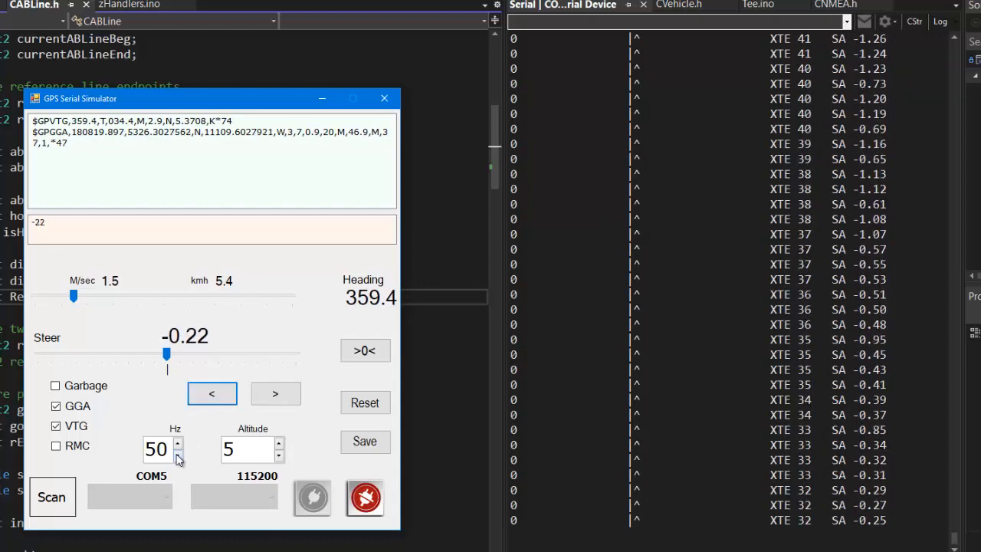
- Step the GPS update rate back down to 10 Hz and let steering settle to zero
left_click(178, 454)
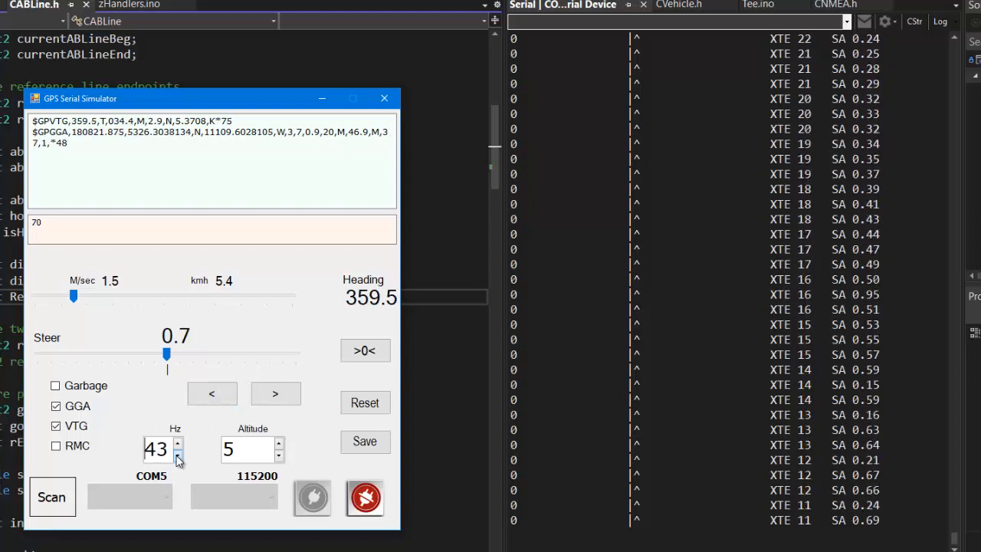
left_click(178, 454)
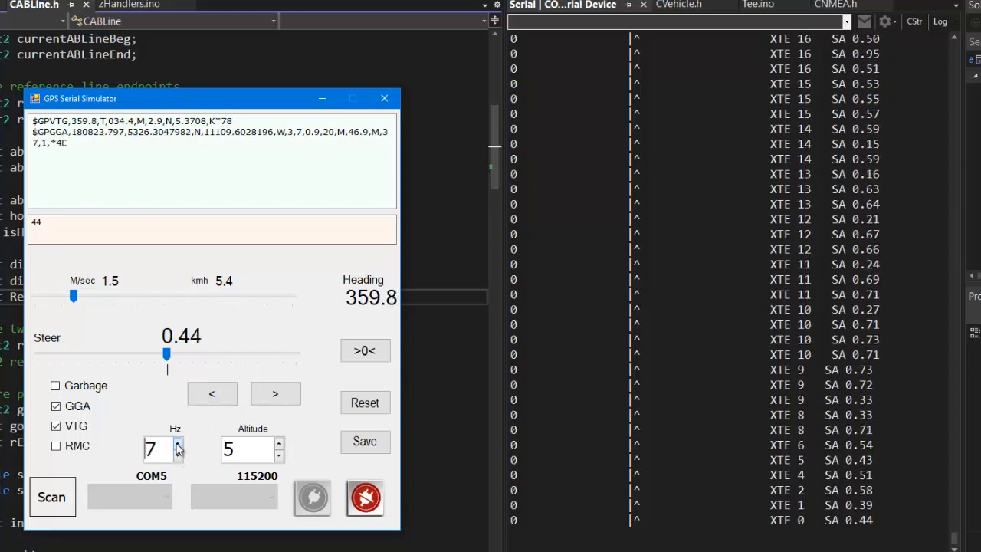
left_click(177, 445)
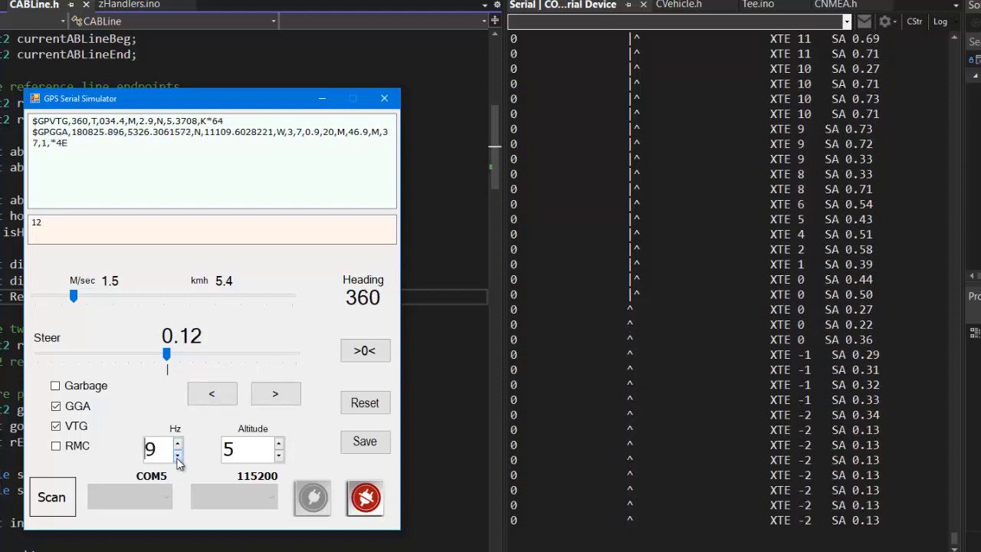
left_click(178, 444)
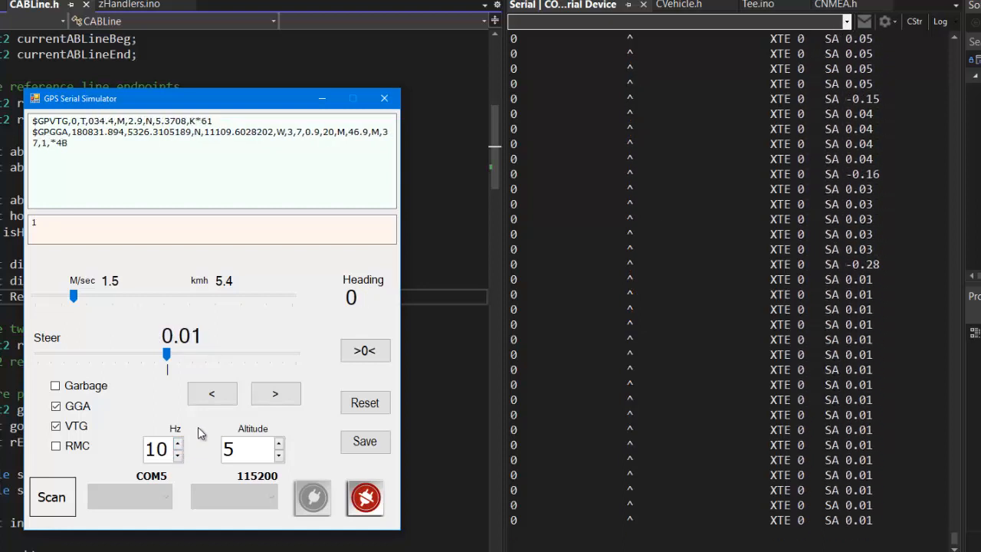
left_click(364, 349)
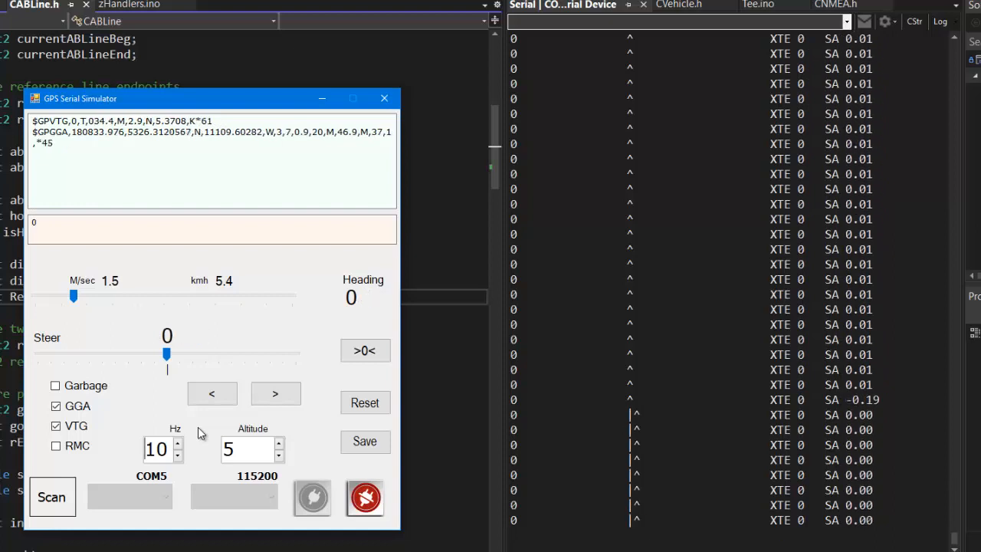